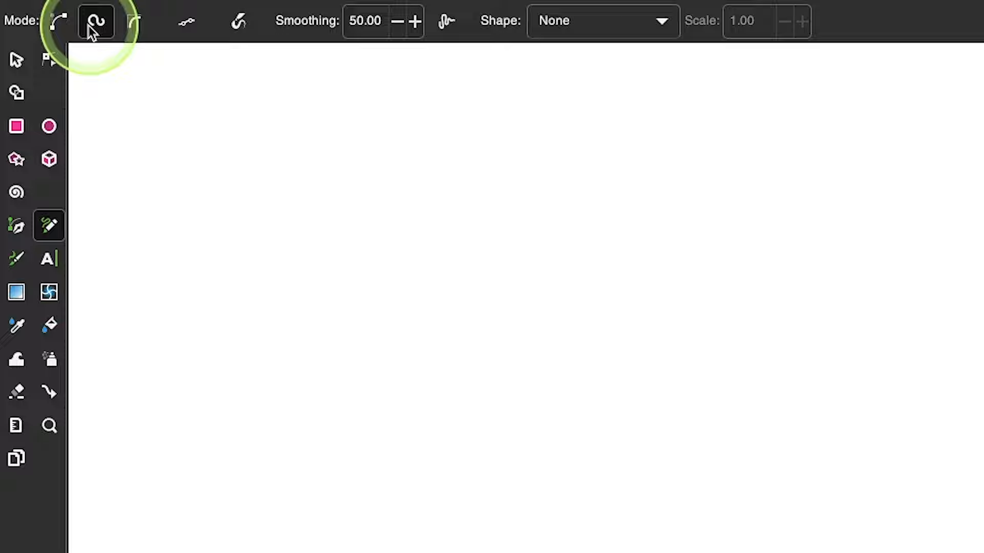
pyautogui.moveTo(96, 20)
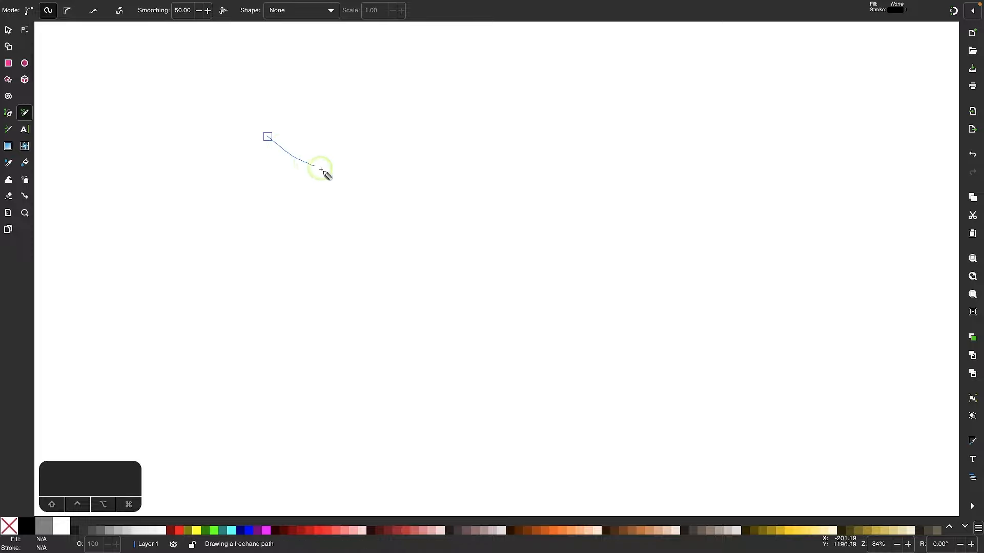
# Draw a looping cursive L freehand on the canvas with the Pencil in Spiro mode
pyautogui.moveTo(322, 168); pyautogui.dragTo(390, 270)
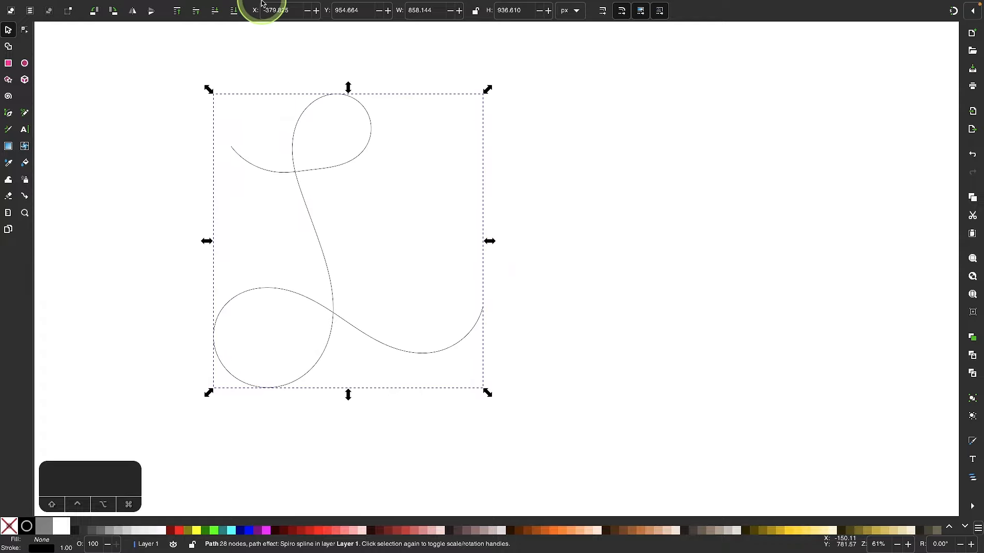
# Add a Sketch live path effect to the L via Path > Path Effects
pyautogui.click(203, 6)
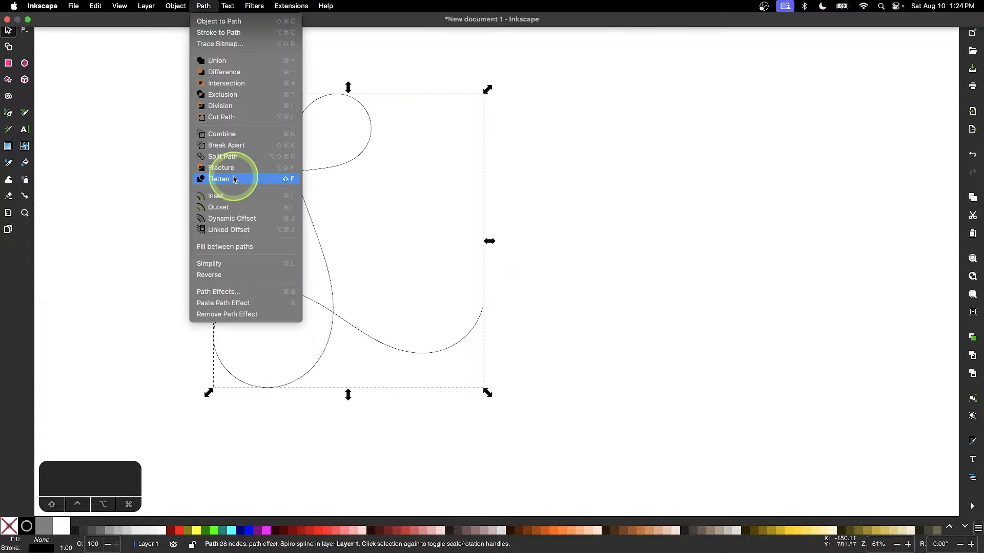
pyautogui.click(218, 291)
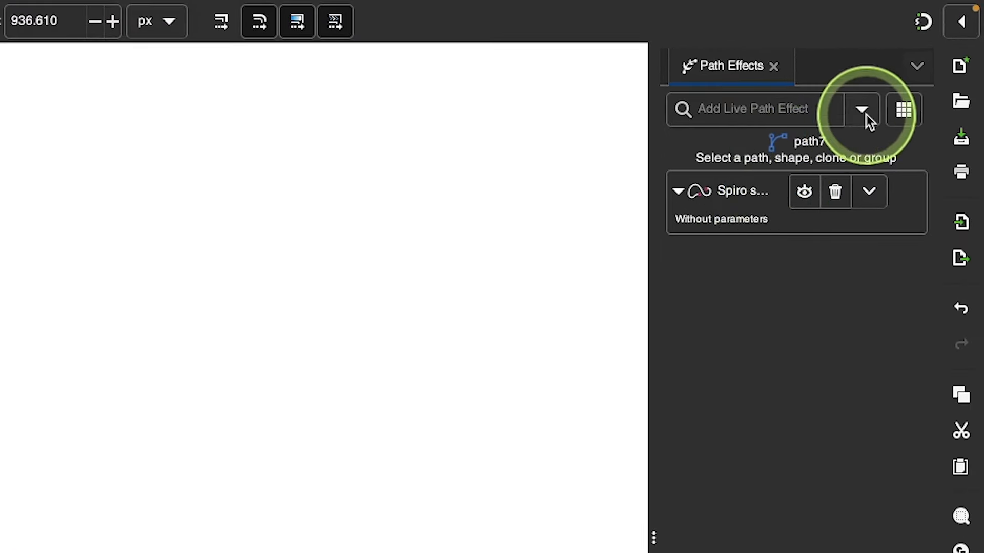
pyautogui.click(861, 110)
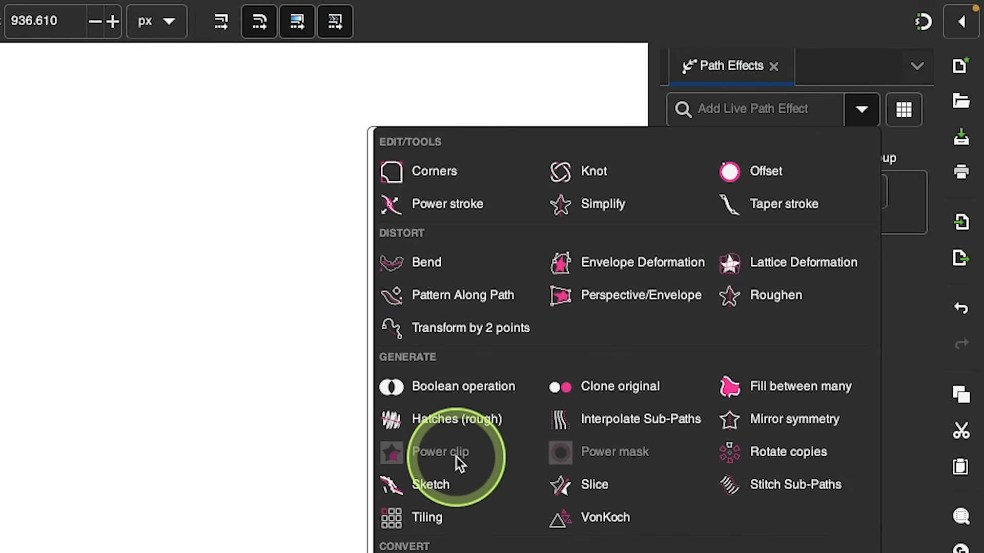
pyautogui.moveTo(430, 485)
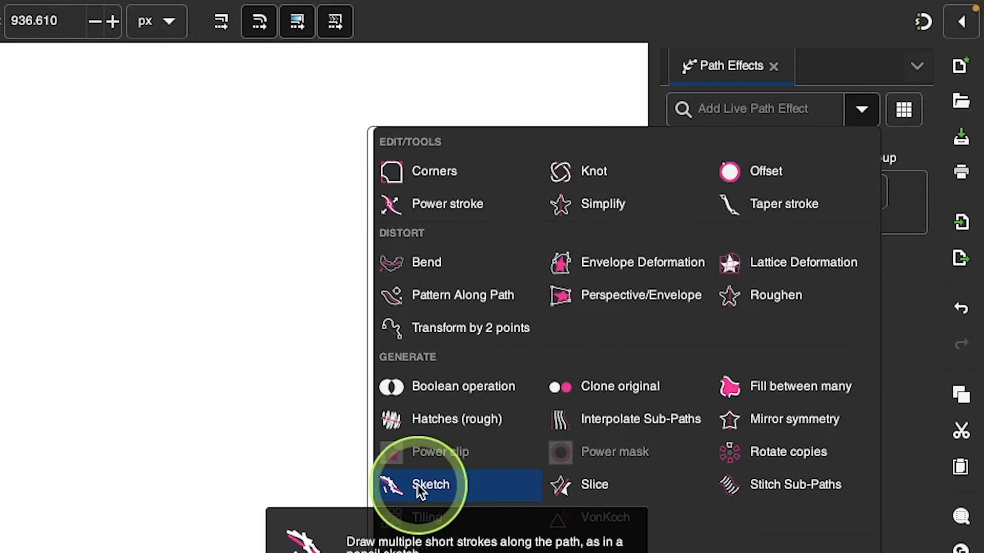
pyautogui.click(430, 484)
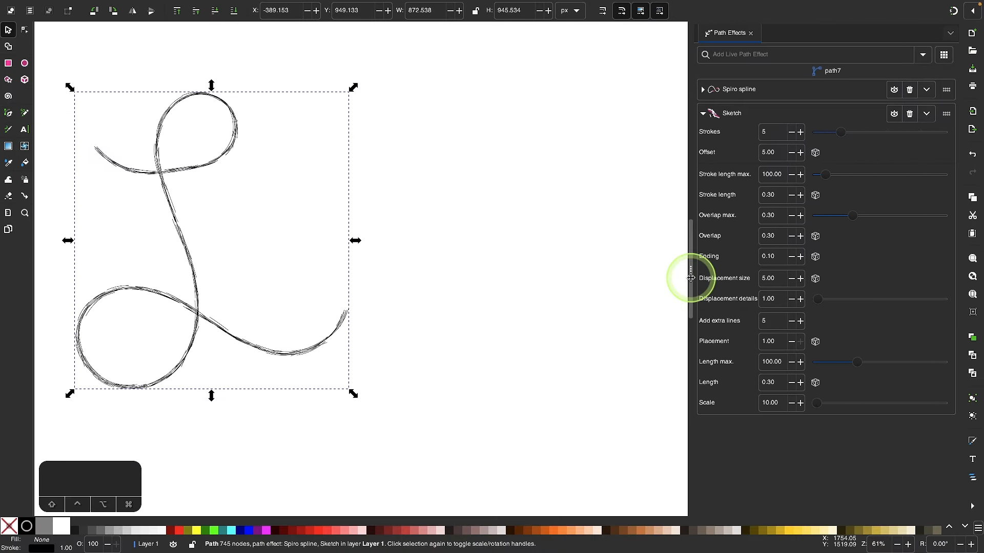
pyautogui.moveTo(861, 171)
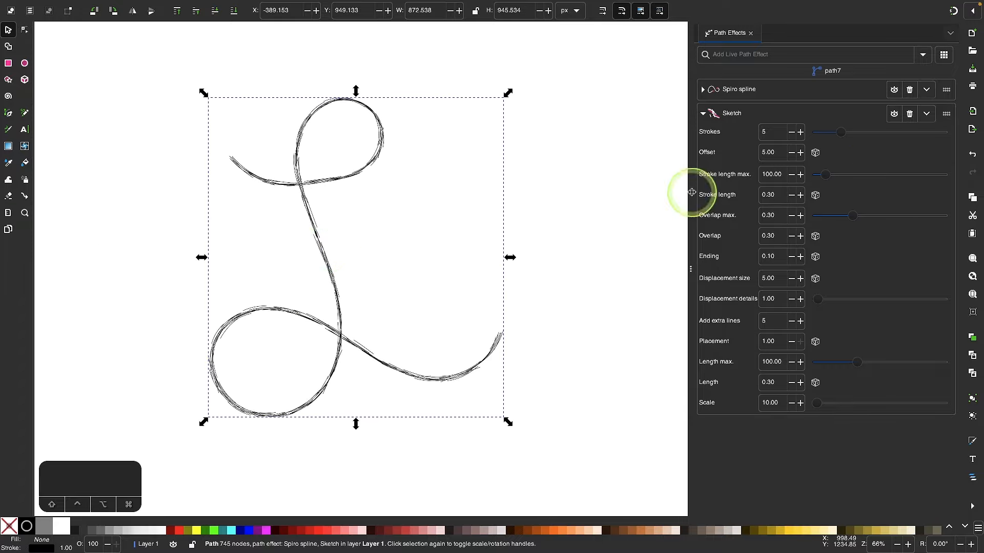
# Try higher Strokes counts on the Sketch effect, settling around 6
pyautogui.moveTo(841, 132); pyautogui.dragTo(934, 132)
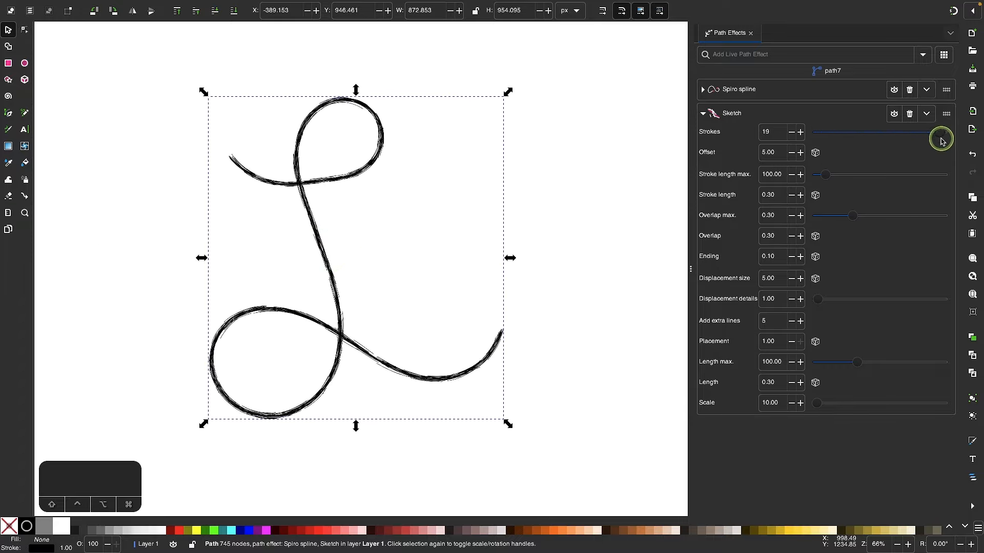
pyautogui.moveTo(939, 132); pyautogui.dragTo(907, 132)
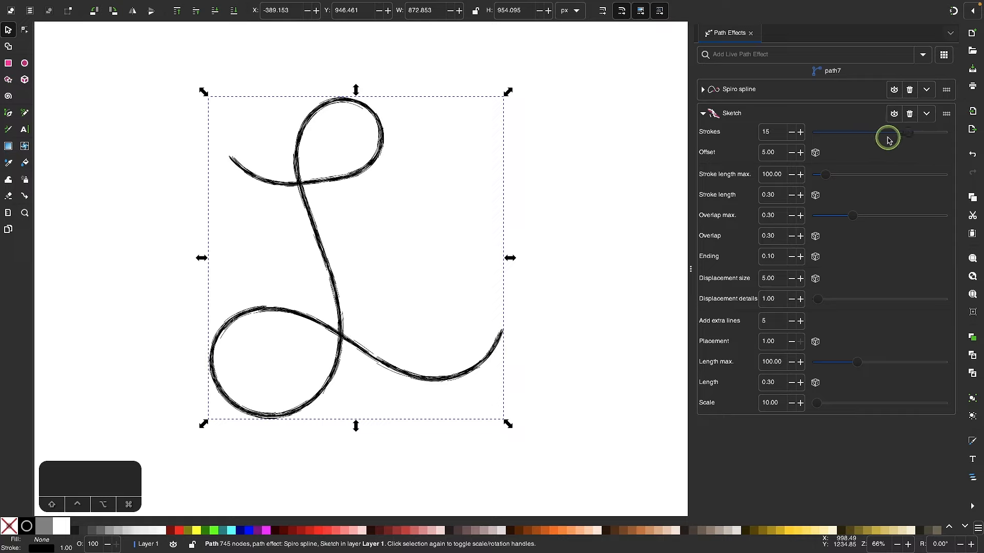
pyautogui.moveTo(906, 132); pyautogui.dragTo(842, 132)
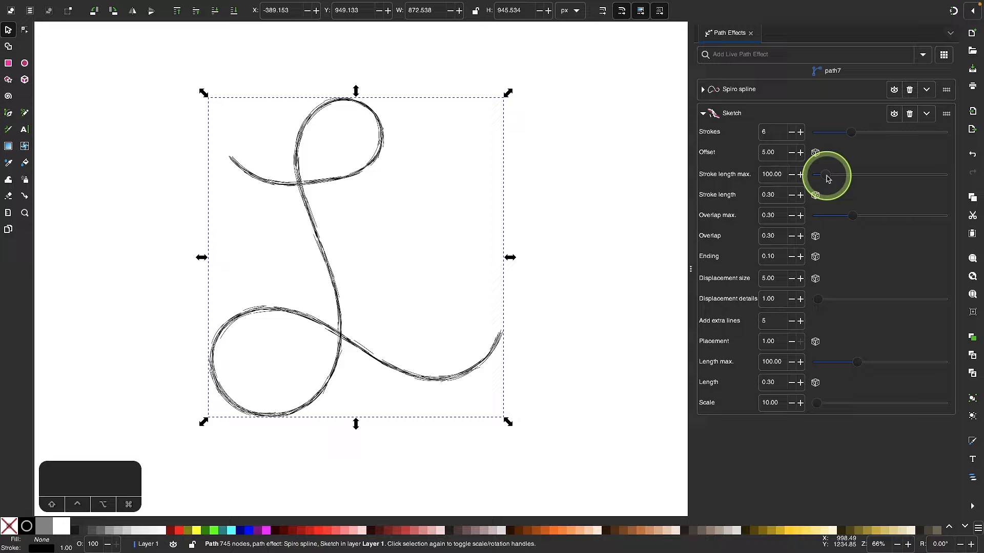
# Try maximum stroke lengths up to 1000, settle near 300, and set Strokes to 7
pyautogui.moveTo(827, 175); pyautogui.dragTo(904, 176)
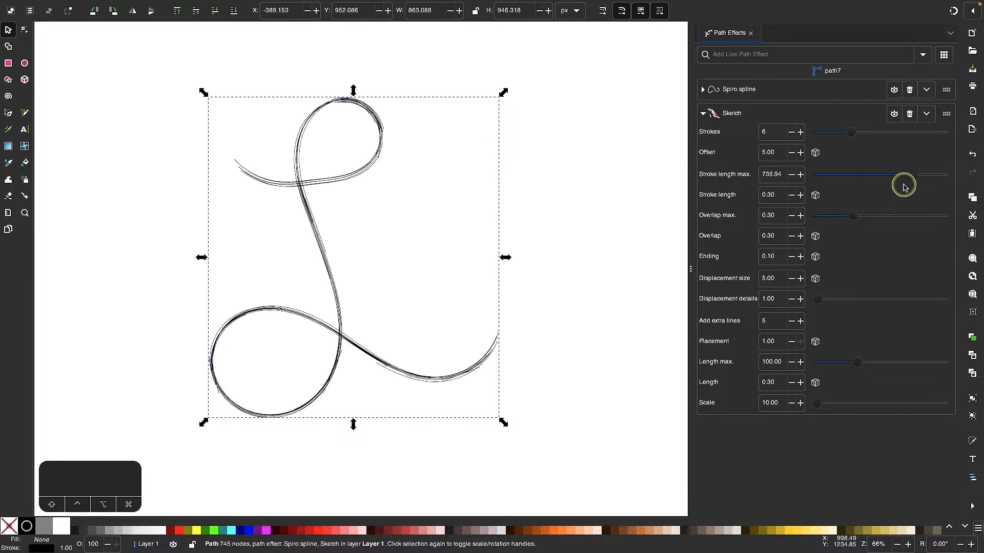
pyautogui.moveTo(913, 176); pyautogui.dragTo(947, 175)
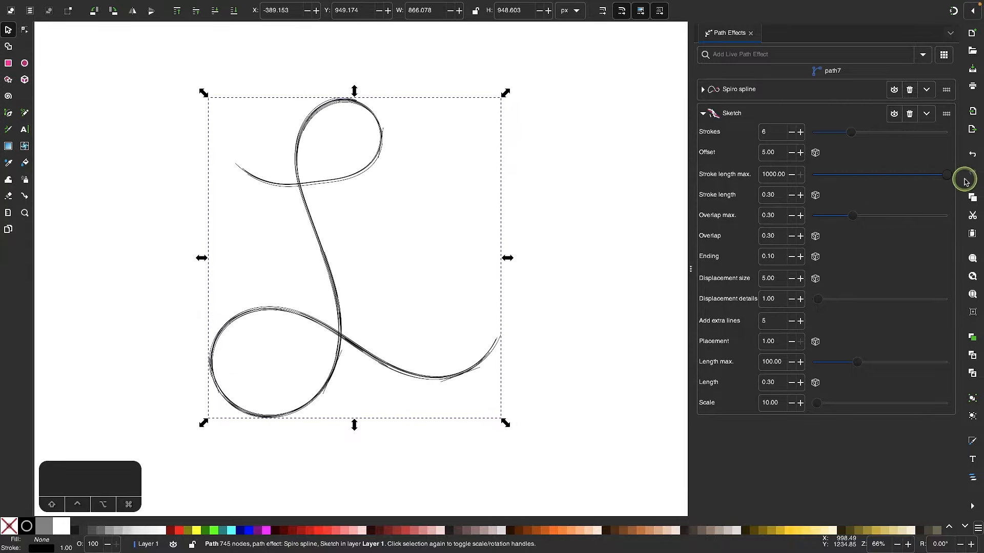
pyautogui.moveTo(948, 176); pyautogui.dragTo(897, 174)
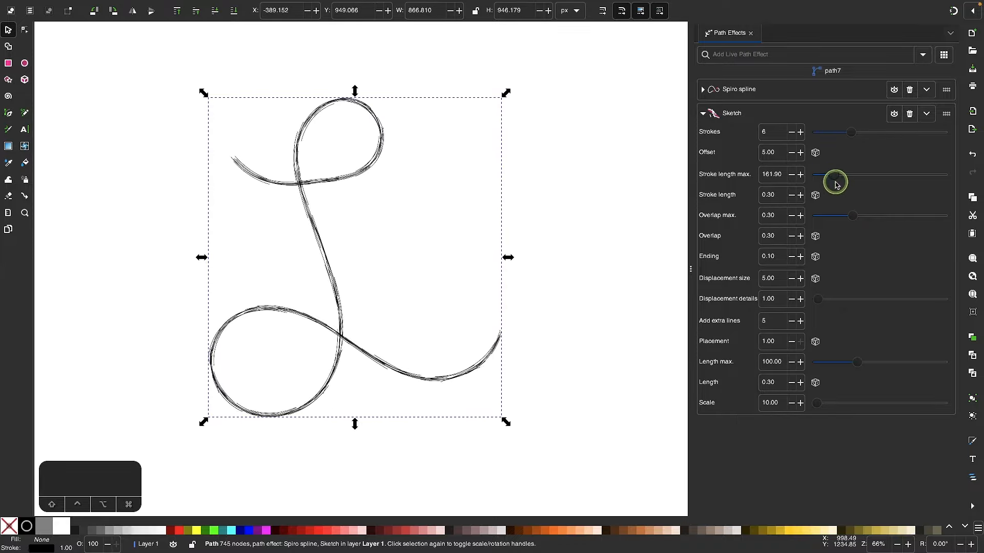
pyautogui.moveTo(835, 183); pyautogui.dragTo(853, 182)
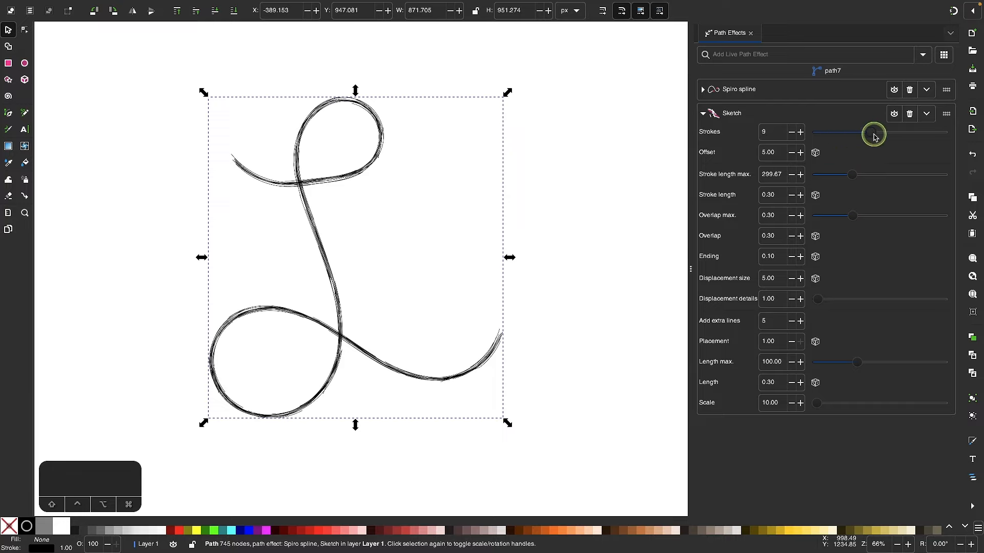
pyautogui.moveTo(875, 132); pyautogui.dragTo(858, 132)
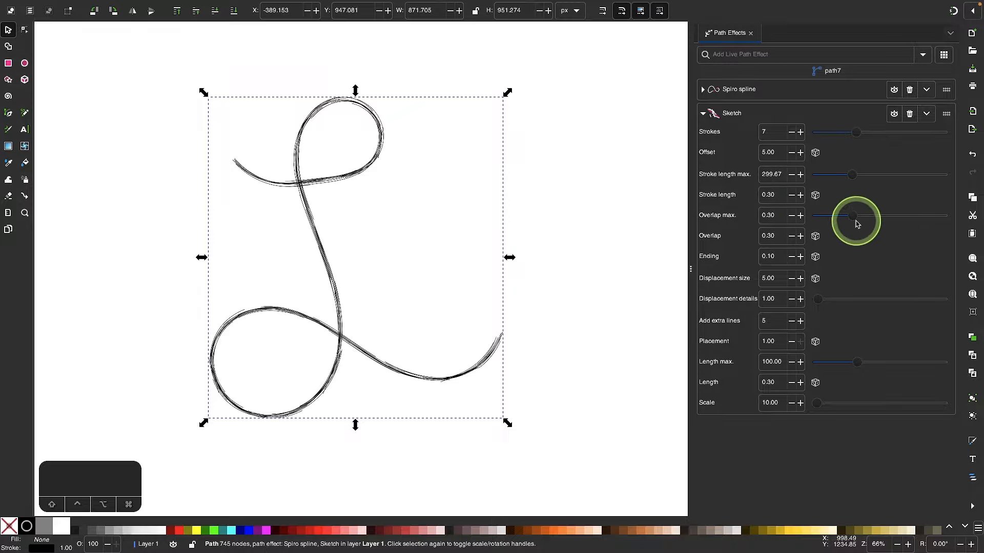
# Sweep the Sketch maximum overlap between 0.15 and 1.00, settling at 0.22
pyautogui.moveTo(854, 216); pyautogui.dragTo(833, 216)
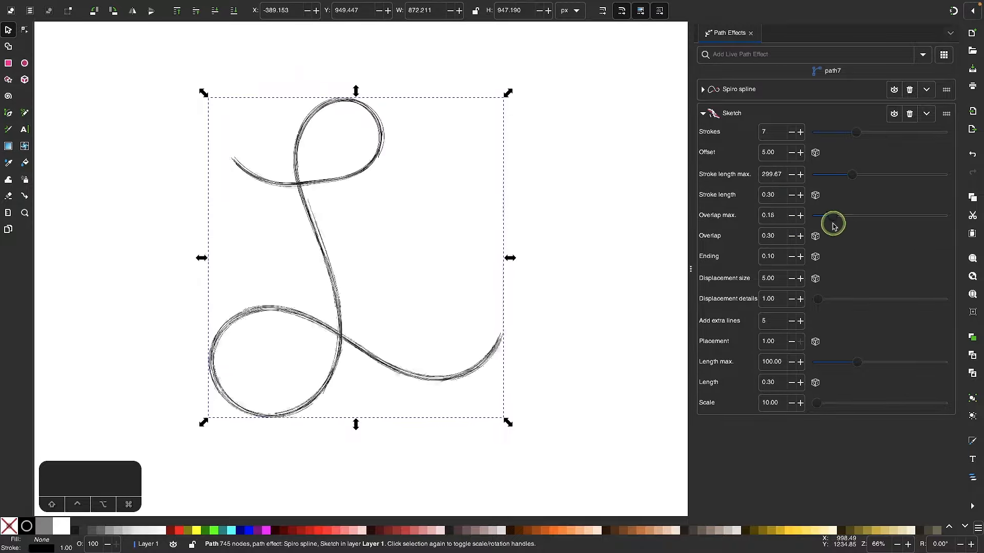
pyautogui.moveTo(833, 216); pyautogui.dragTo(886, 216)
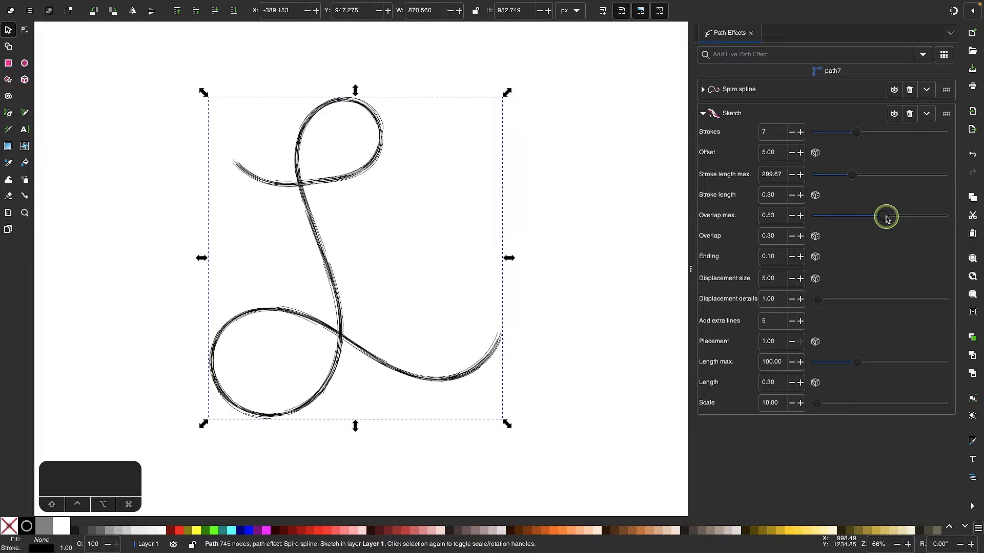
pyautogui.moveTo(886, 217); pyautogui.dragTo(957, 218)
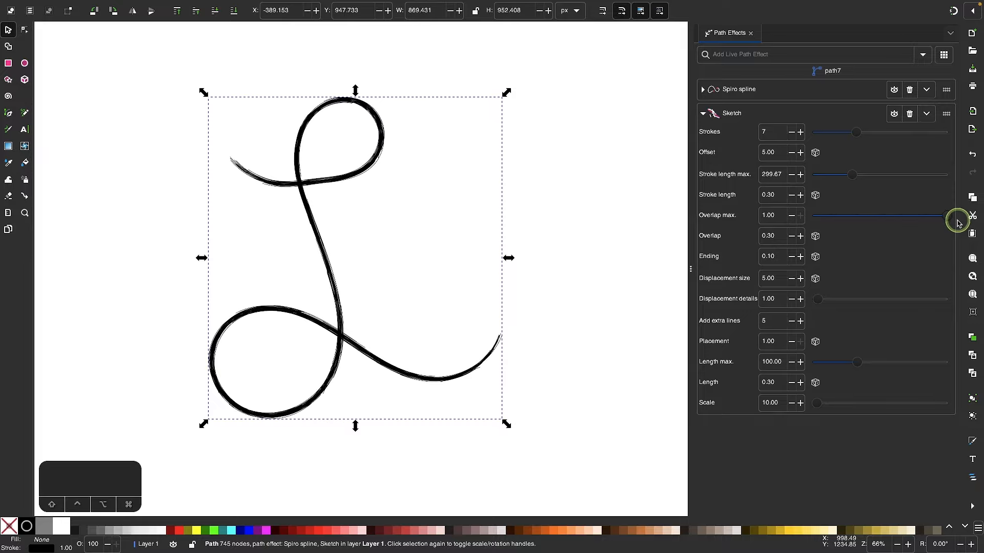
pyautogui.moveTo(952, 216); pyautogui.dragTo(831, 216)
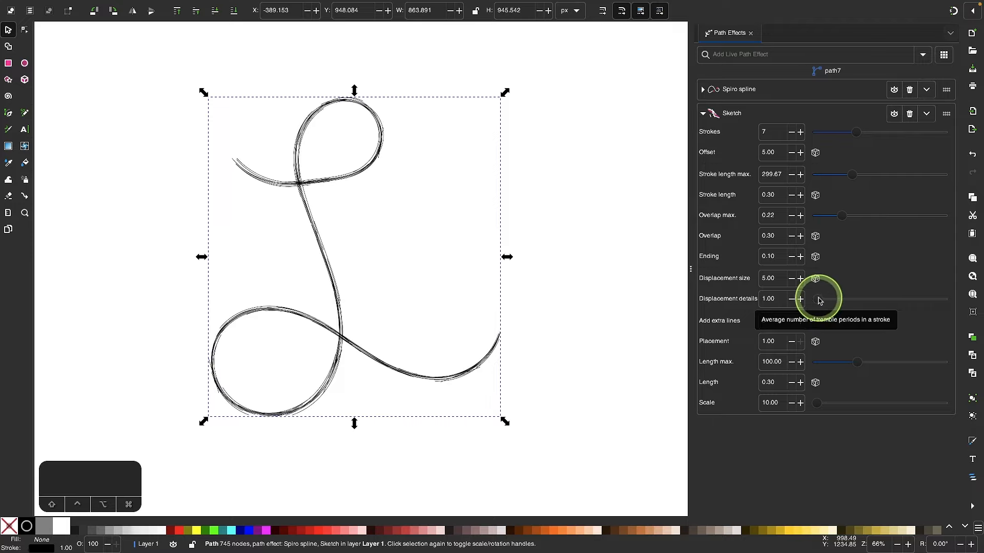
# Adjust the tremble displacement details up to about 1.49 and back down
pyautogui.moveTo(816, 299); pyautogui.dragTo(830, 299)
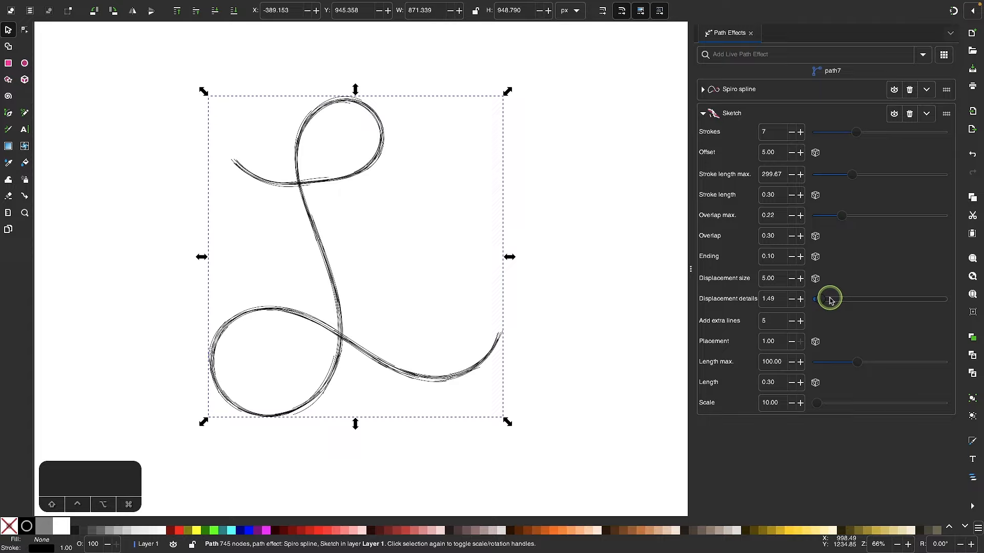
pyautogui.moveTo(829, 299); pyautogui.dragTo(847, 299)
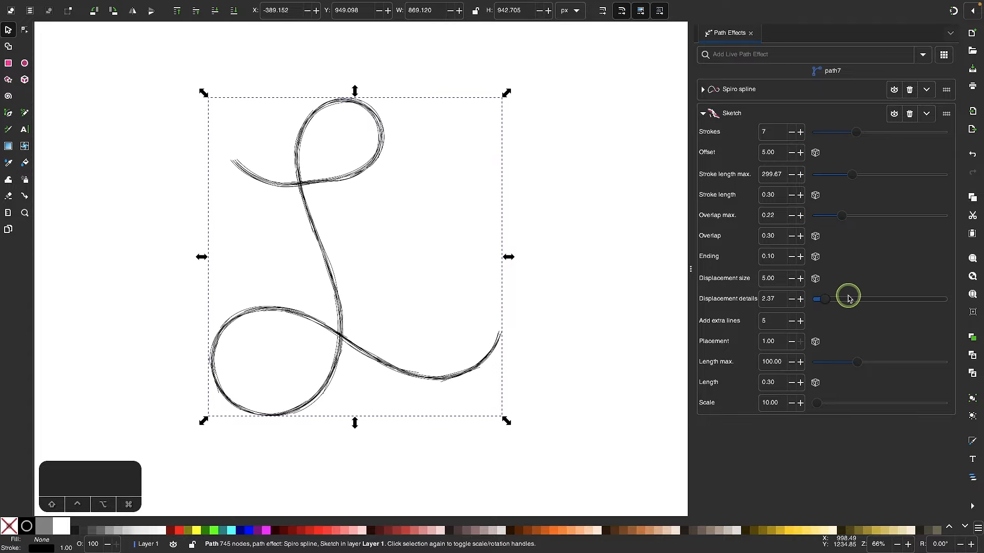
pyautogui.moveTo(848, 299); pyautogui.dragTo(840, 299)
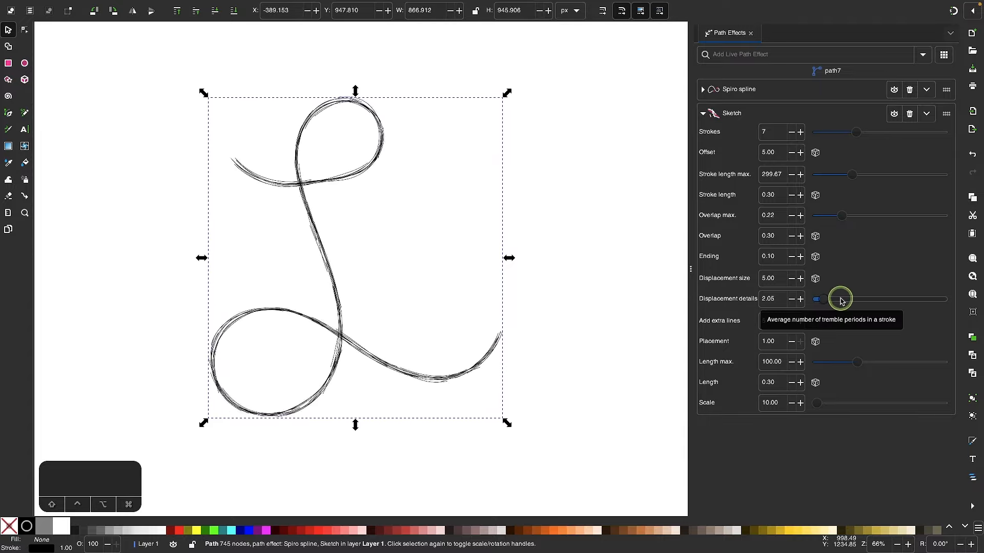
pyautogui.moveTo(840, 299); pyautogui.dragTo(844, 299)
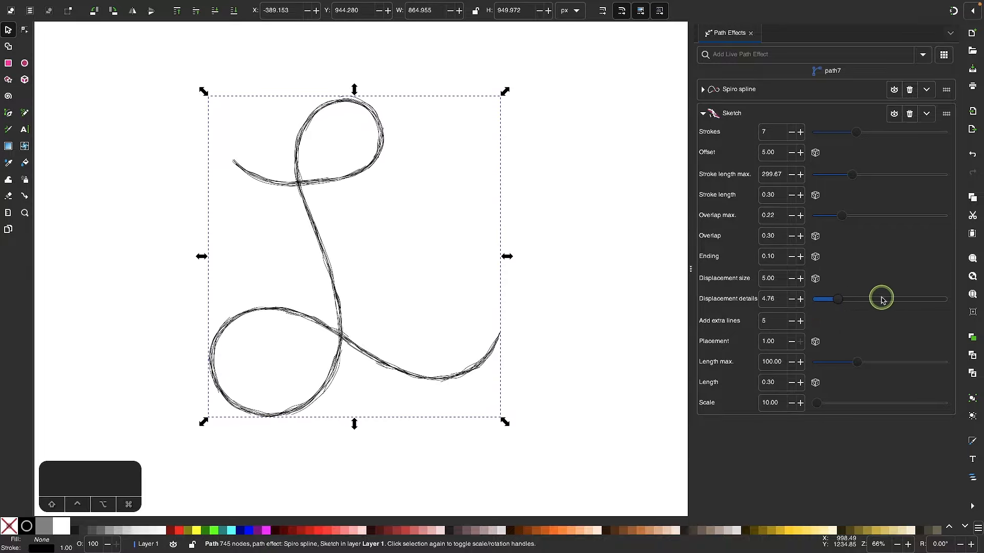
pyautogui.moveTo(881, 299); pyautogui.dragTo(833, 299)
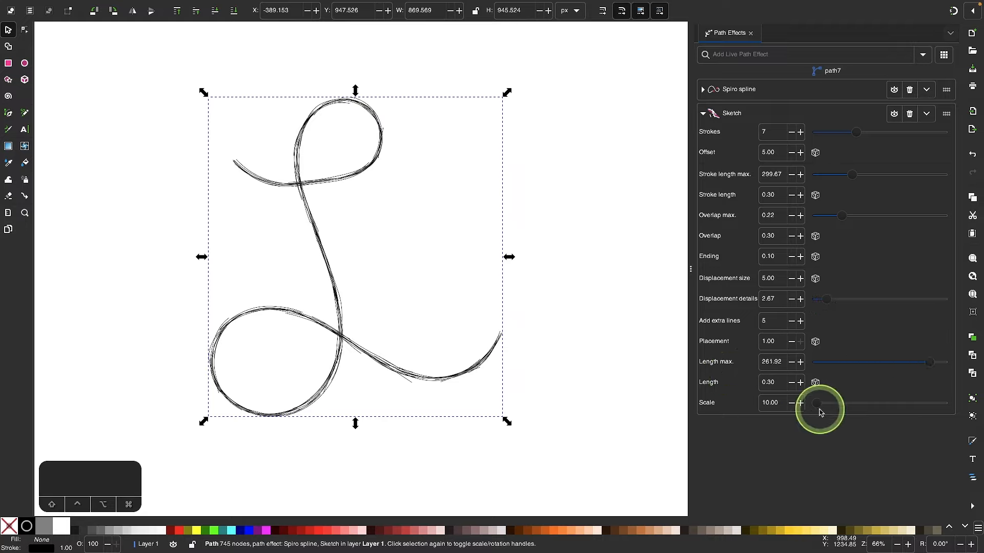
# Preview larger construction lines, then set their length and scale to 0
pyautogui.moveTo(820, 403); pyautogui.dragTo(861, 403)
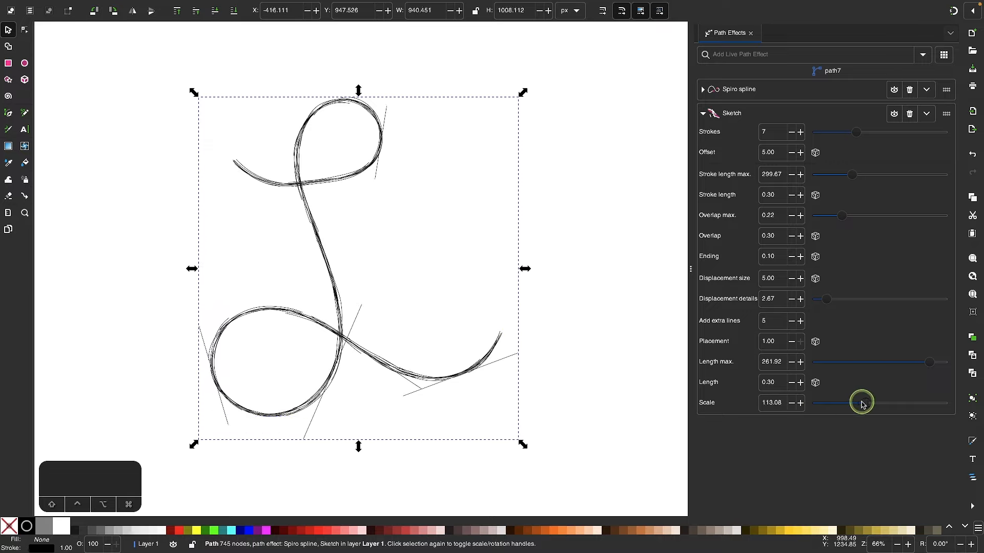
pyautogui.moveTo(861, 403); pyautogui.dragTo(910, 402)
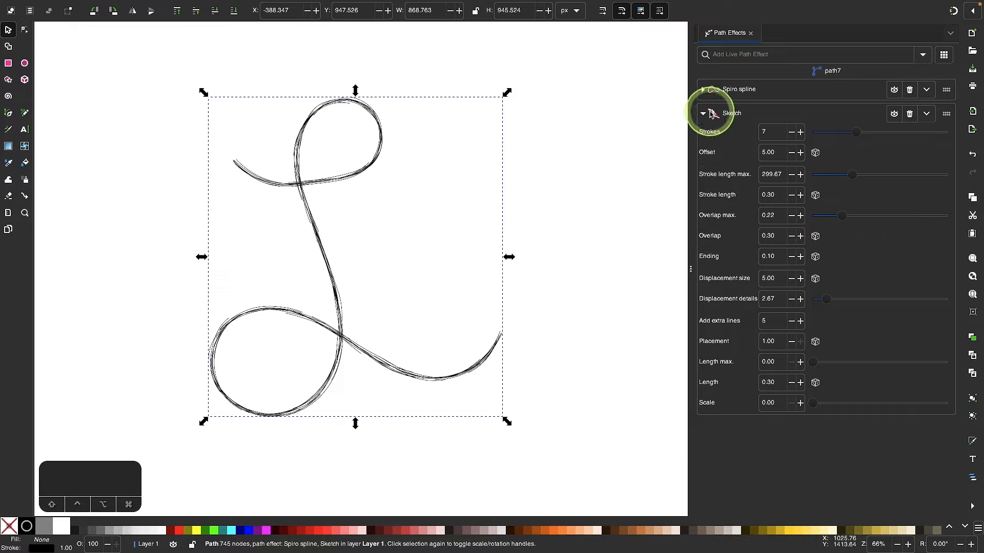
# Collapse the Sketch settings and briefly hide then show the effect to compare
pyautogui.click(702, 114)
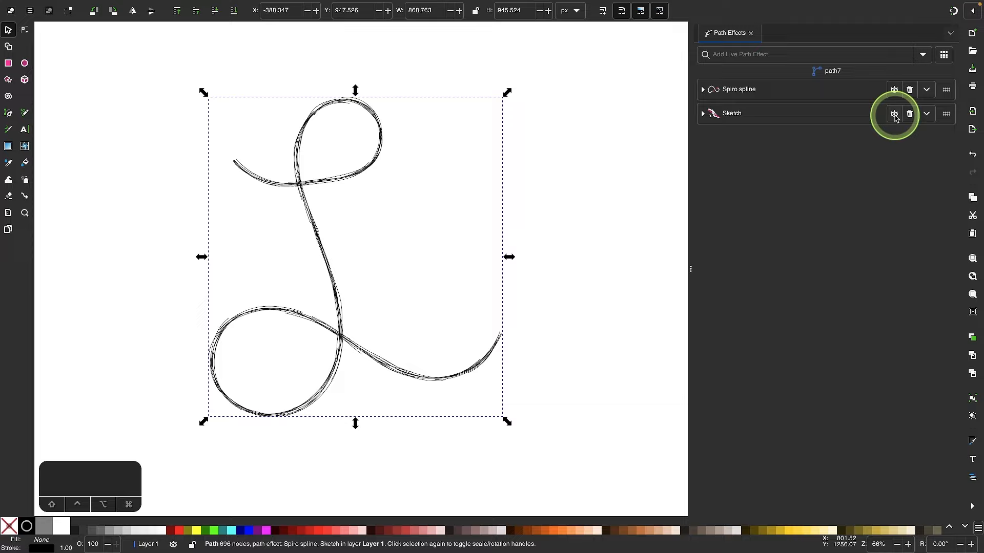
pyautogui.click(894, 115)
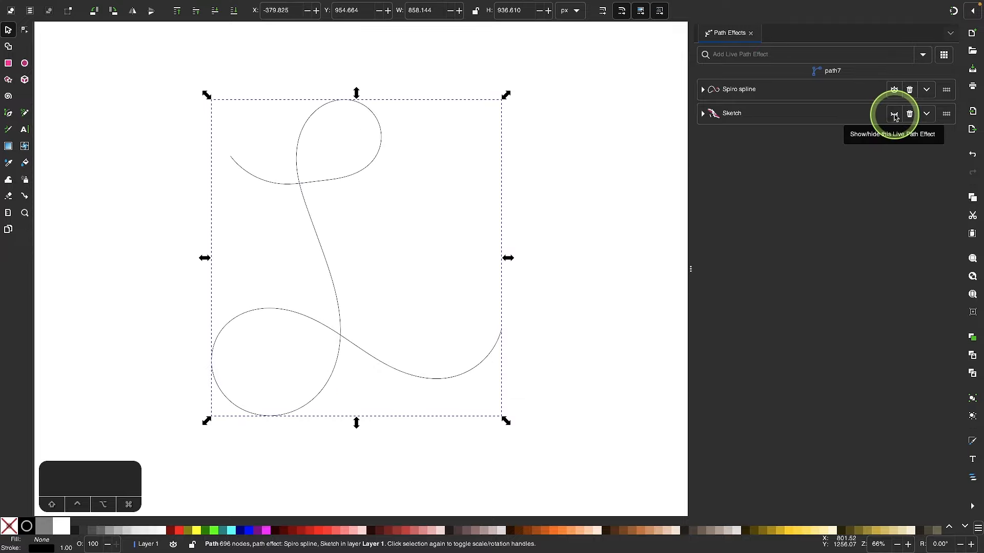
pyautogui.click(894, 114)
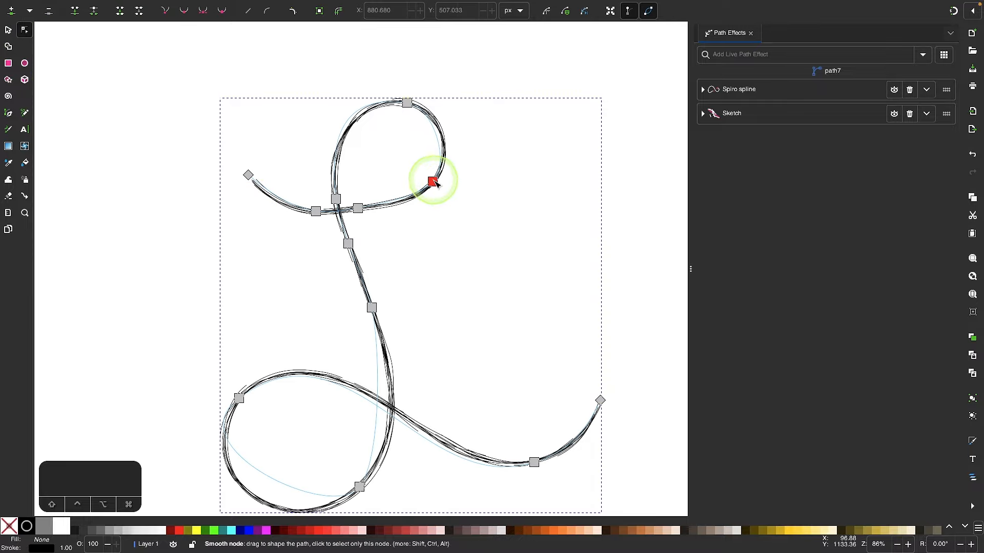
# Drag nodes on the top loop and crossbar to widen the L and round its loop
pyautogui.moveTo(431, 181); pyautogui.dragTo(358, 208)
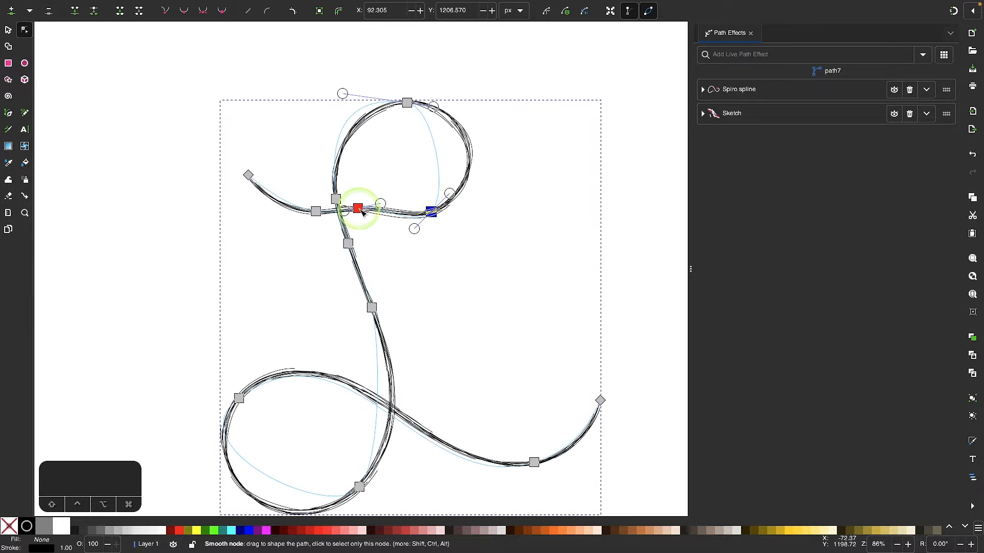
pyautogui.moveTo(357, 208); pyautogui.dragTo(314, 213)
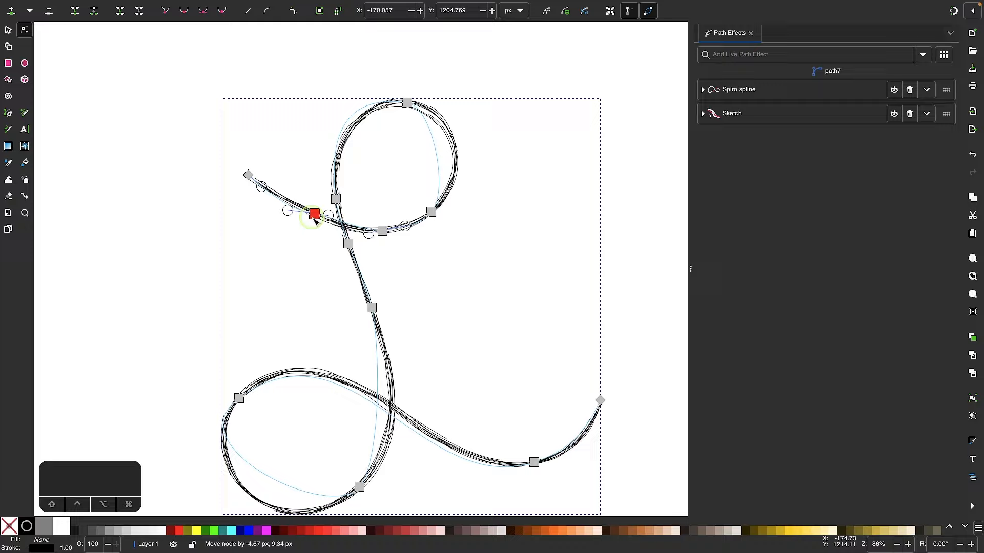
pyautogui.moveTo(314, 213); pyautogui.dragTo(432, 105)
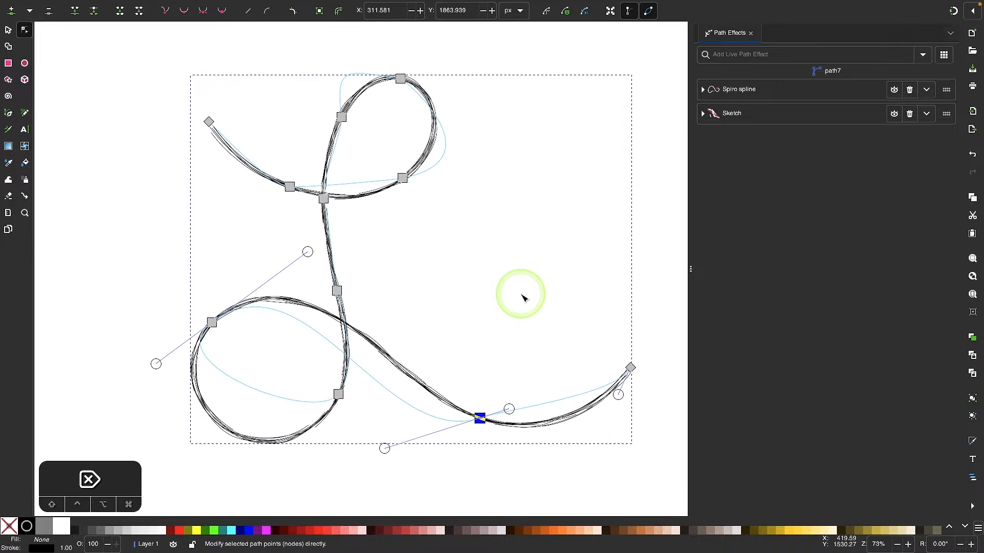
pyautogui.click(8, 30)
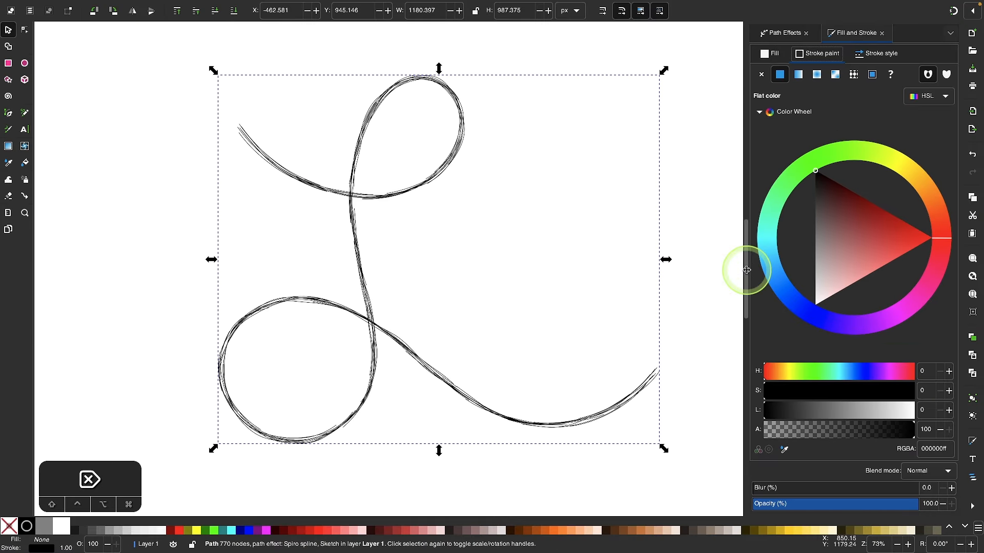
# In Fill and Stroke, give the L a 1 px stroke with round caps after a 5 px trial
pyautogui.click(877, 53)
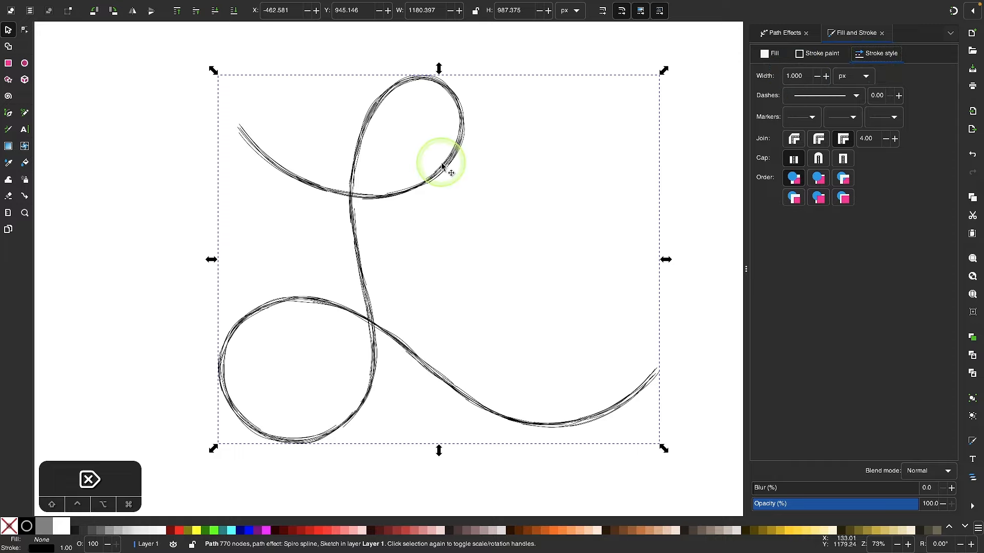
pyautogui.moveTo(764, 192)
pyautogui.write('5.000')
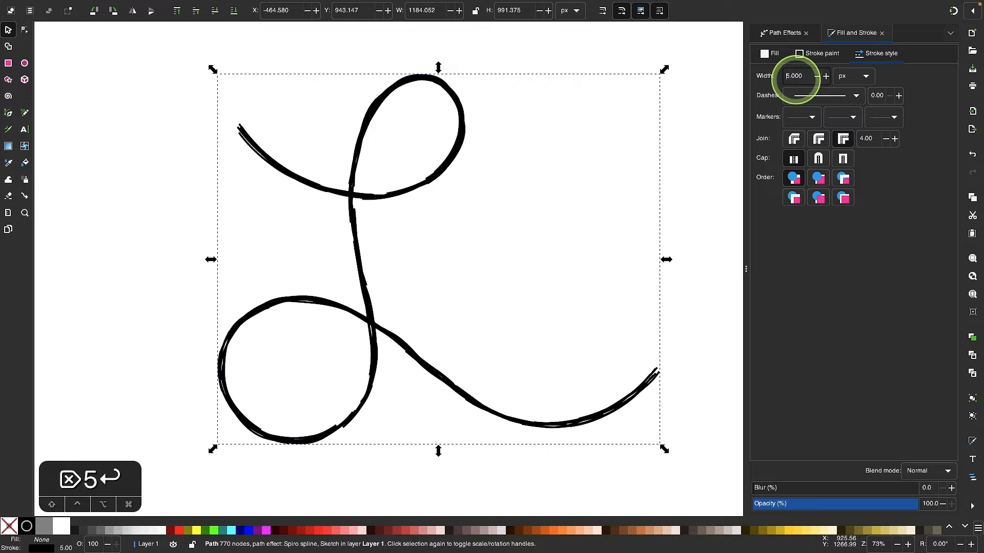
pyautogui.moveTo(794, 76)
pyautogui.write('1.000')
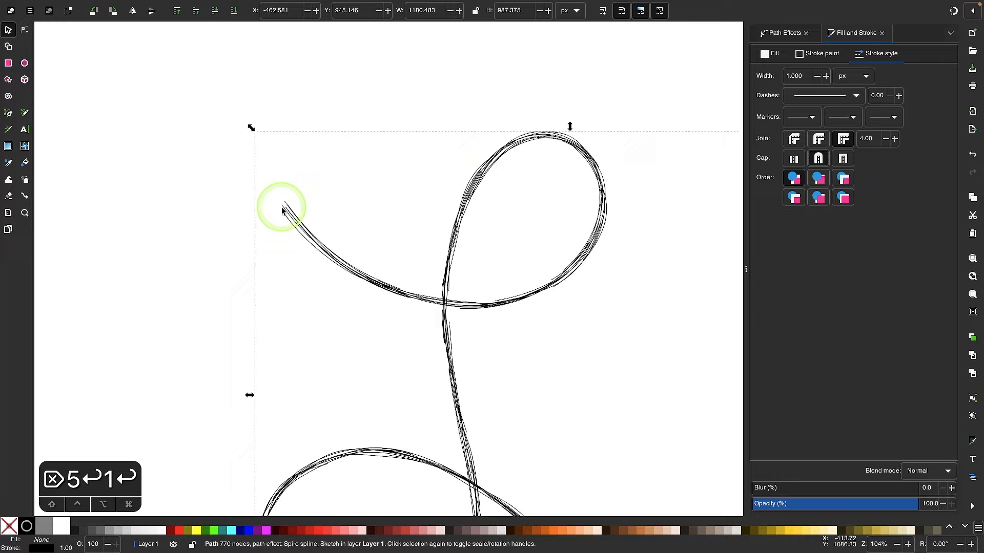
pyautogui.scroll(-3)
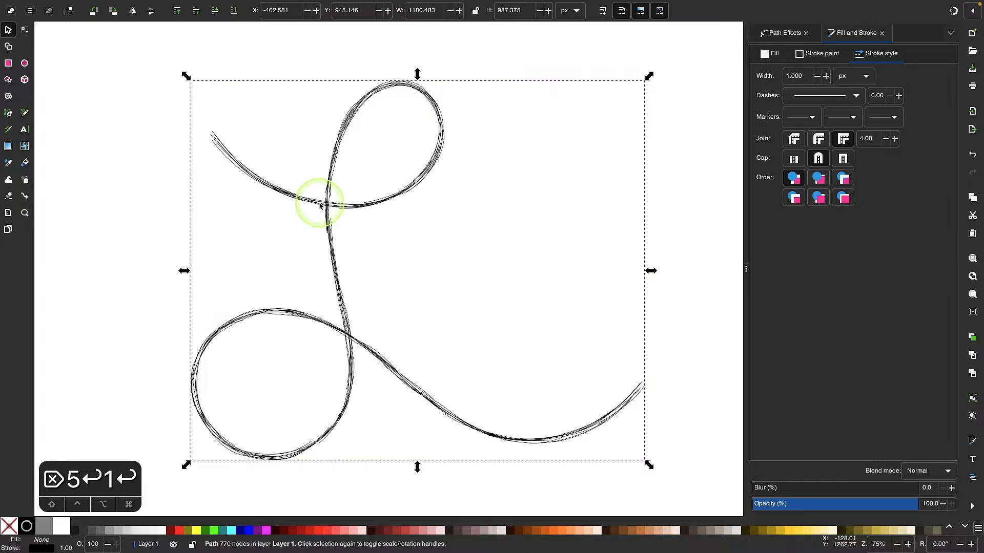
# Convert the sketched L to an ordinary path with Object to Path and deselect it
pyautogui.click(9, 29)
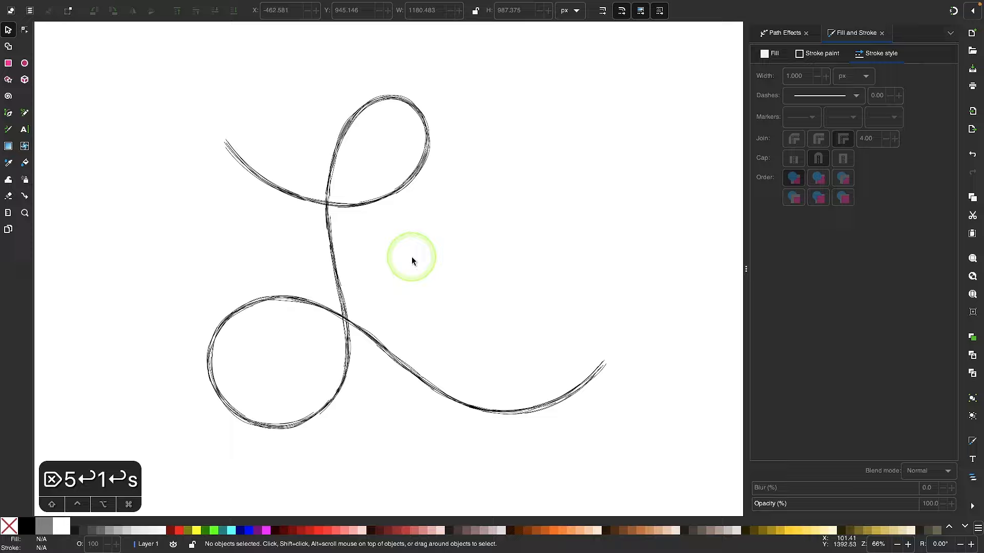
pyautogui.moveTo(684, 260)
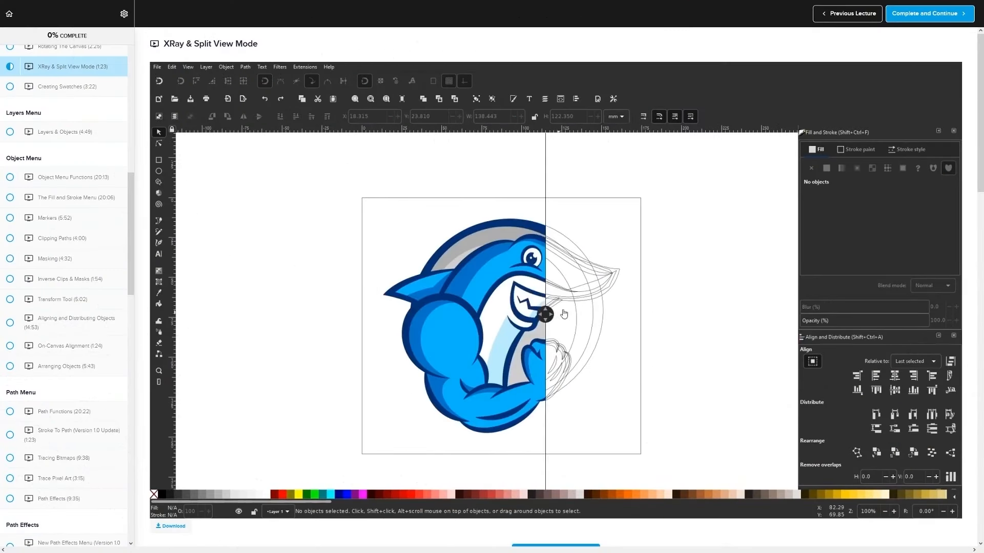
# Scroll the Inkscape Master Class page past lectures and comments to the $17 enrolment offer
pyautogui.click(63, 66)
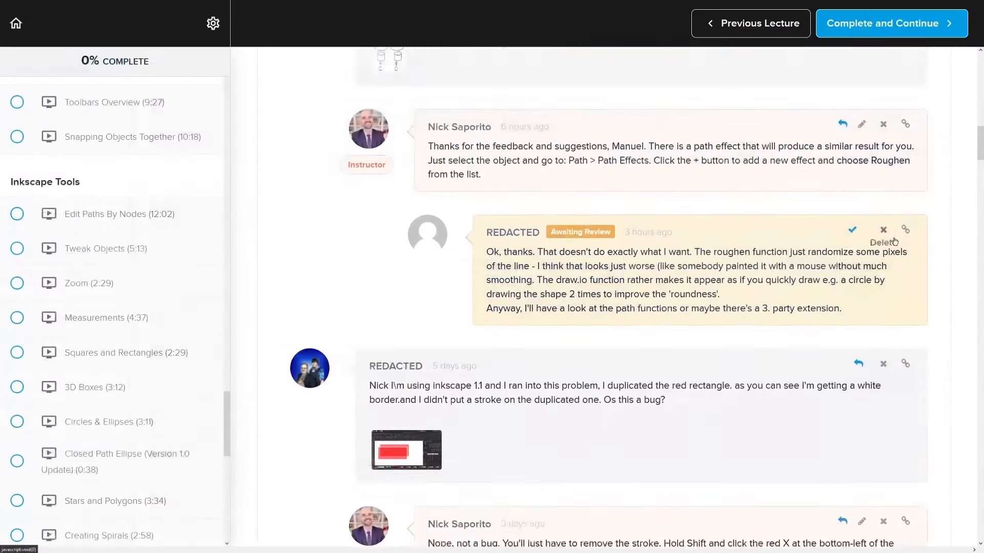
pyautogui.scroll(-3)
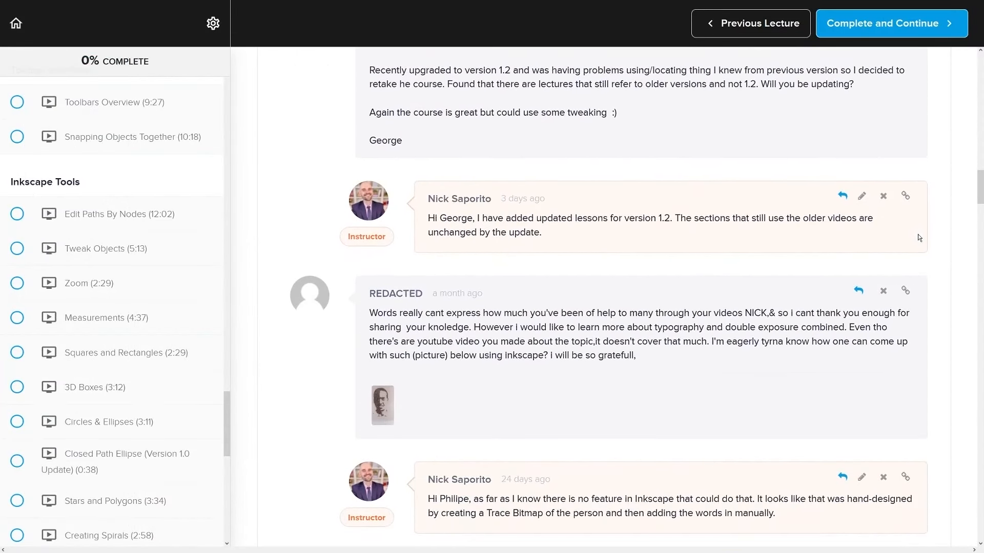
pyautogui.scroll(-3)
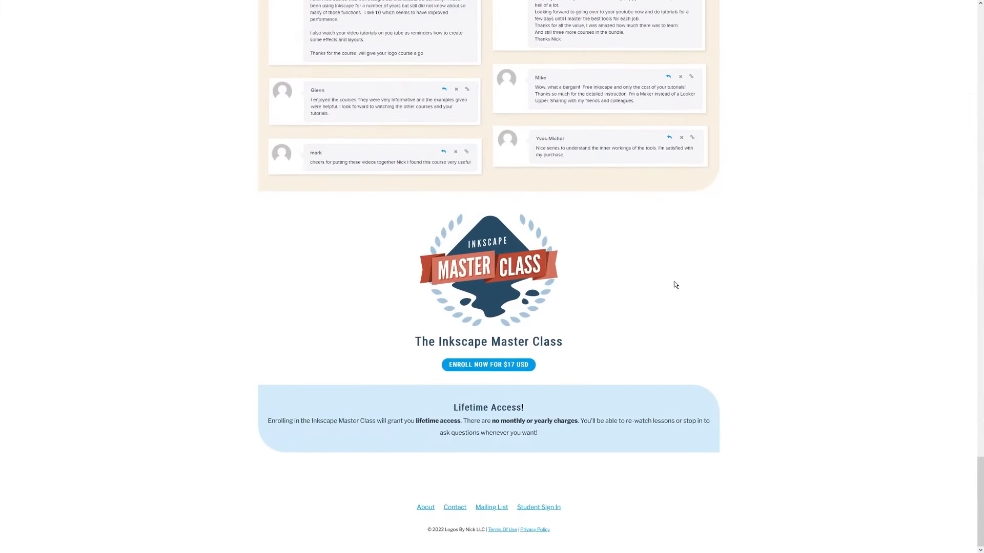